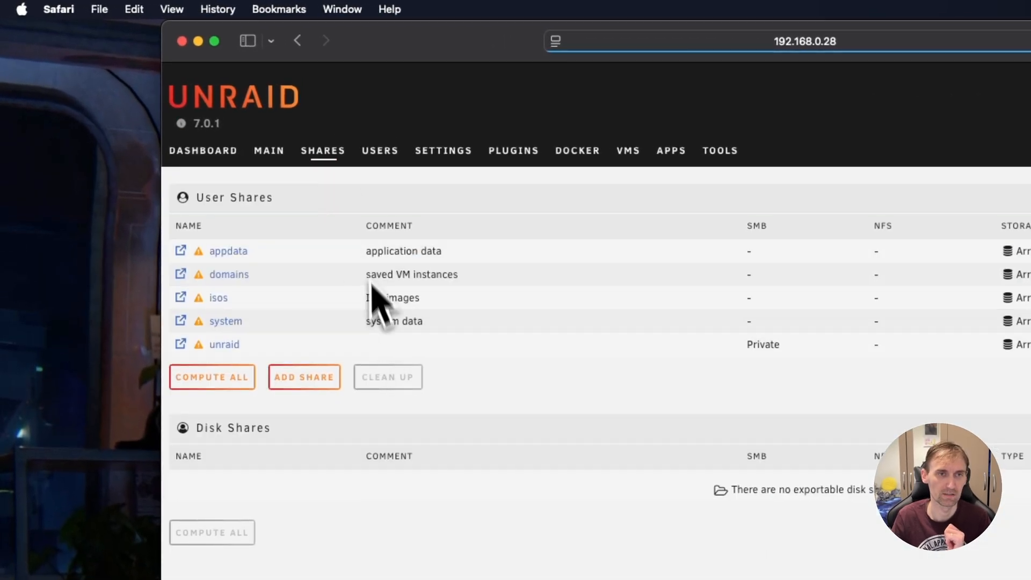
Step: Switch from the Unraid Shares list to a Finder window showing Recents
{"action": "left_click", "coordinate": [268, 150]}
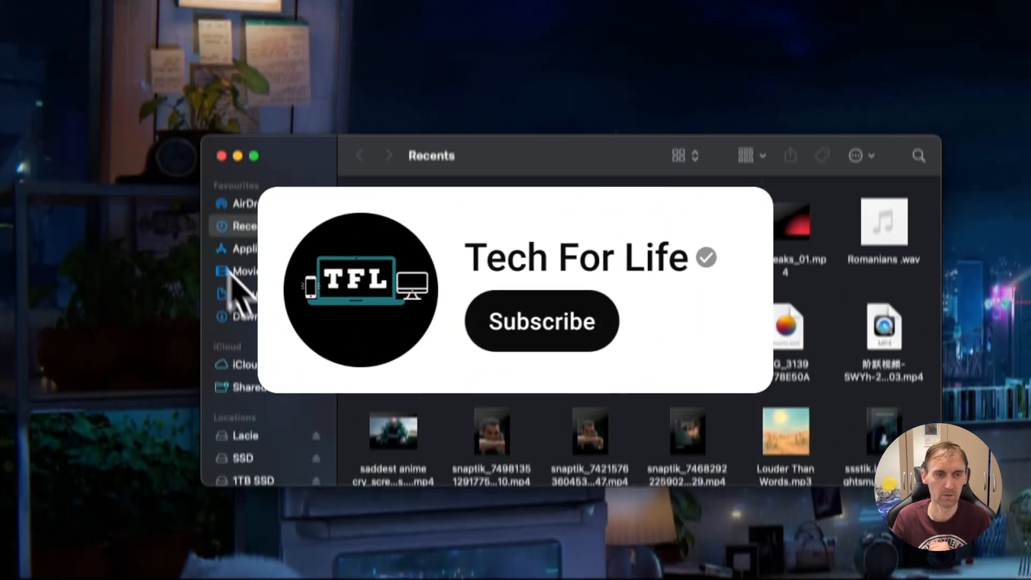
Step: Connect Finder to the server at smb://192.168.0.28 via Connect to Server
{"action": "left_click", "coordinate": [540, 321]}
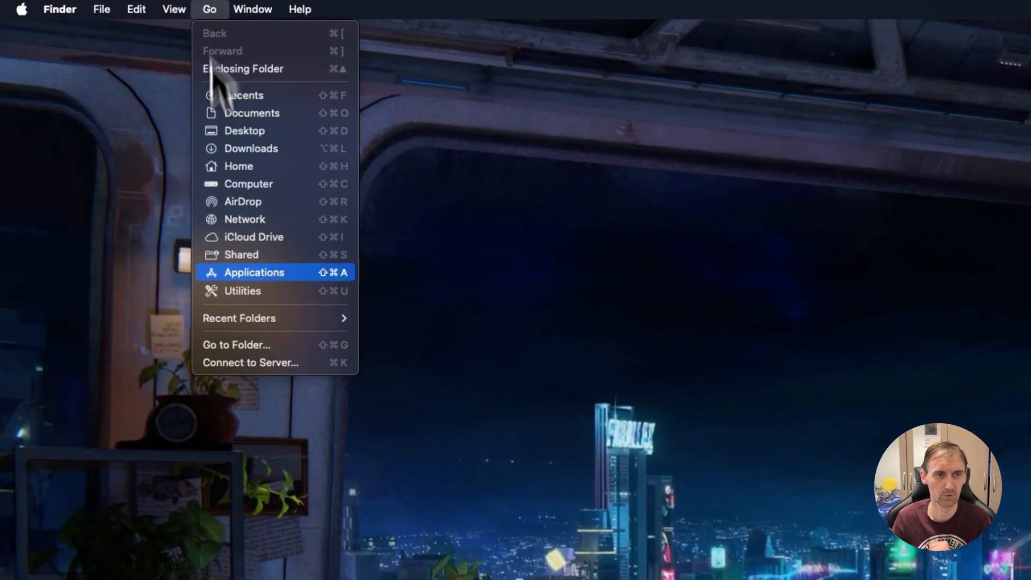
{"action": "left_click", "coordinate": [251, 362]}
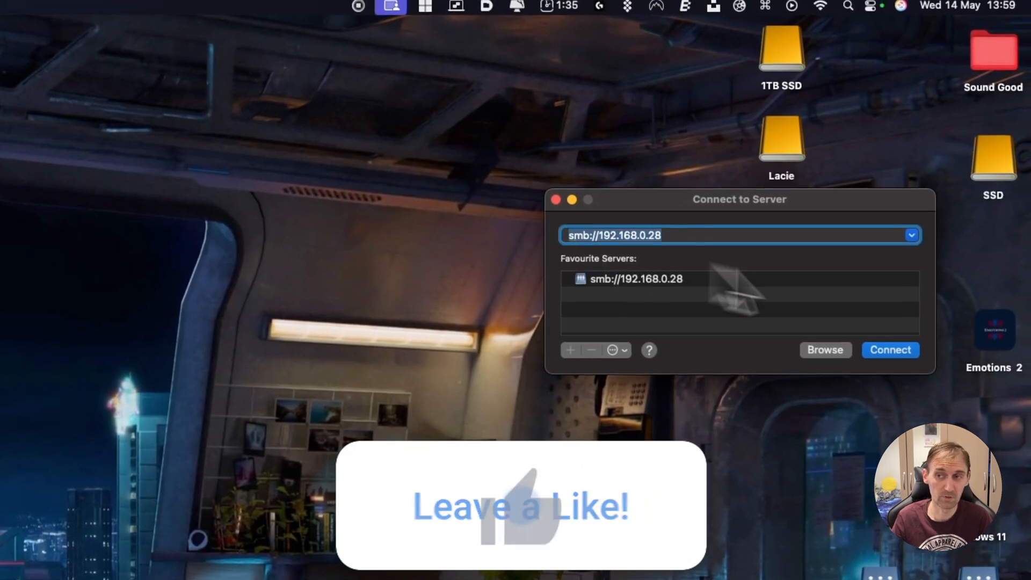
{"action": "left_click", "coordinate": [891, 349]}
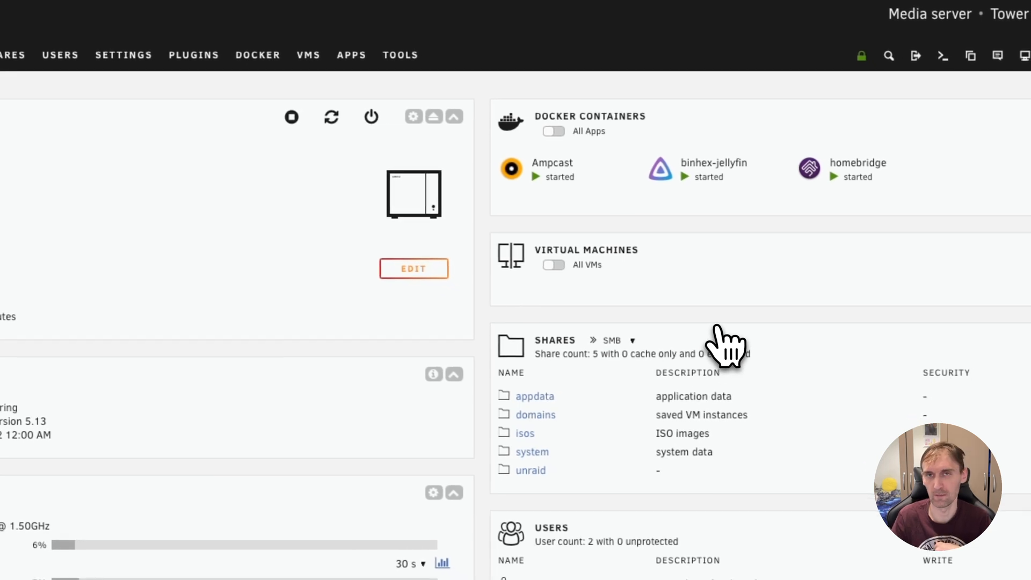
Step: Launch the binhex-jellyfin container's WebUI from the Unraid dashboard
{"action": "left_click", "coordinate": [659, 169]}
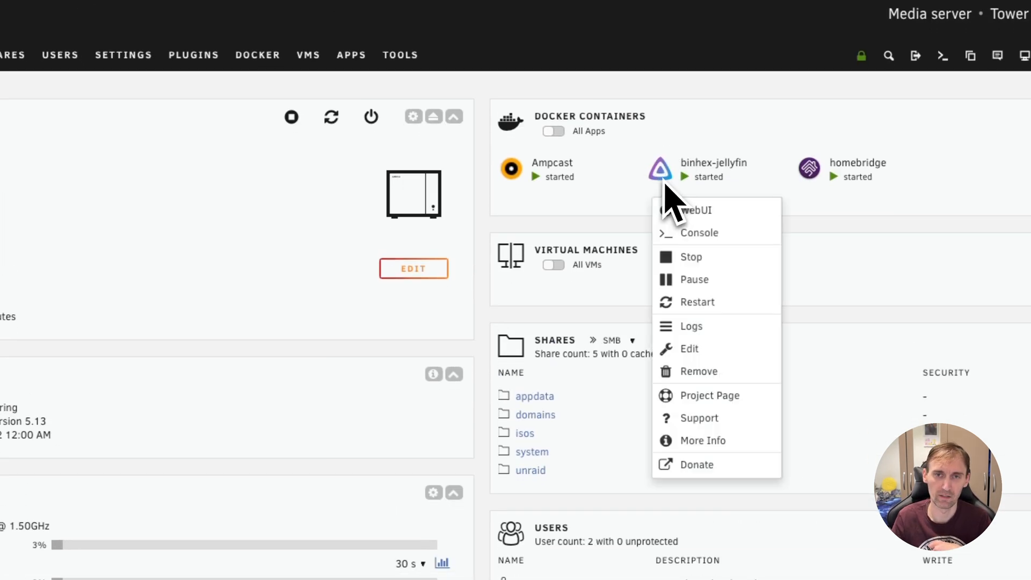
{"action": "left_click", "coordinate": [692, 209]}
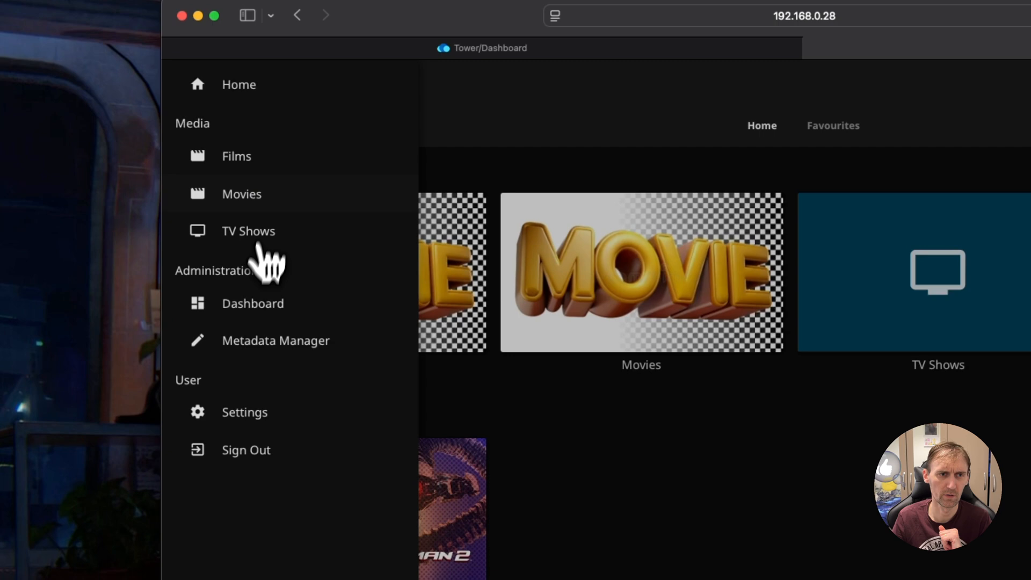
Step: Set Jellyfin transcoding hardware acceleration to None and save the settings
{"action": "left_click", "coordinate": [253, 303]}
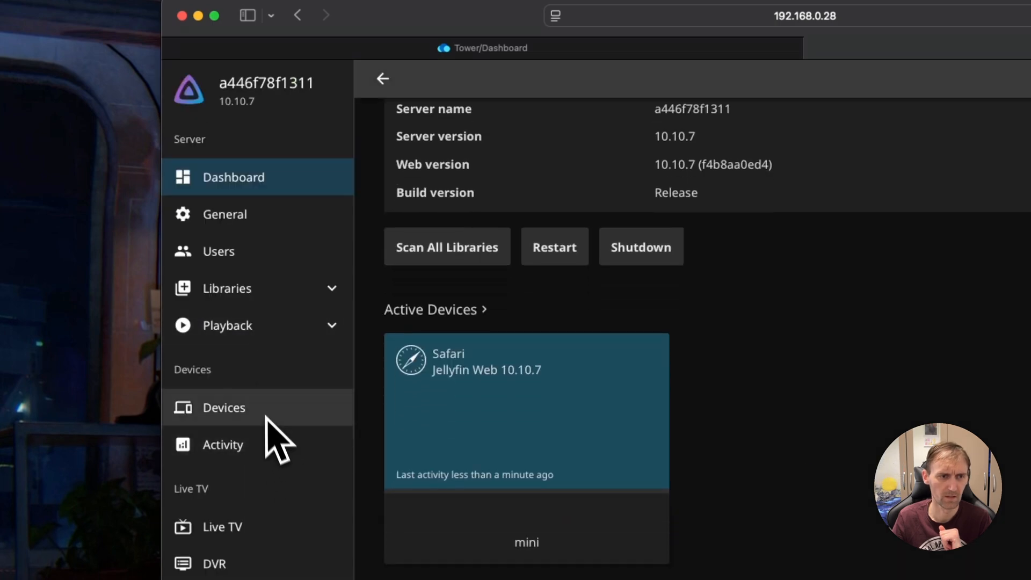
{"action": "left_click", "coordinate": [228, 324]}
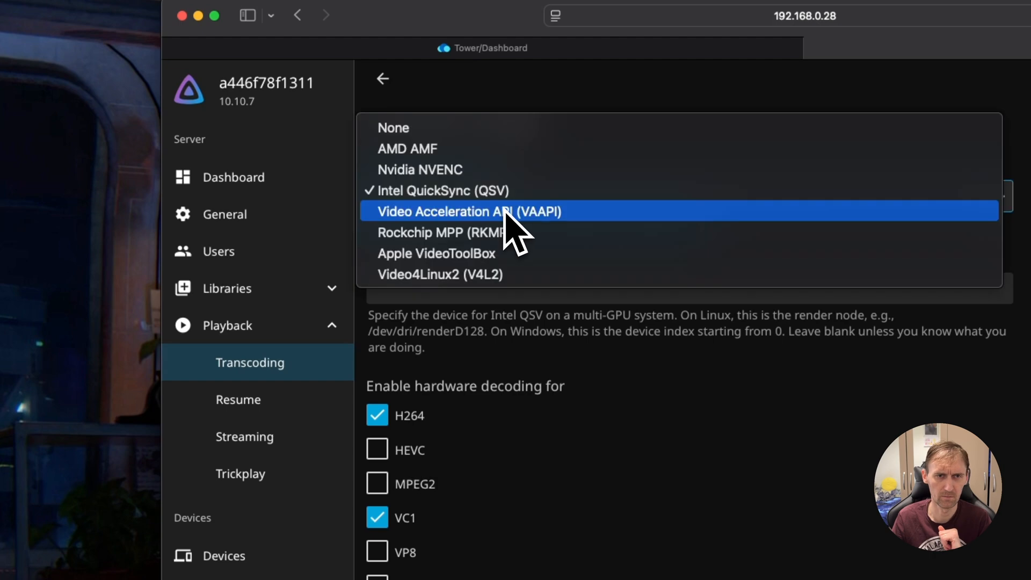
{"action": "mouse_move", "coordinate": [440, 148]}
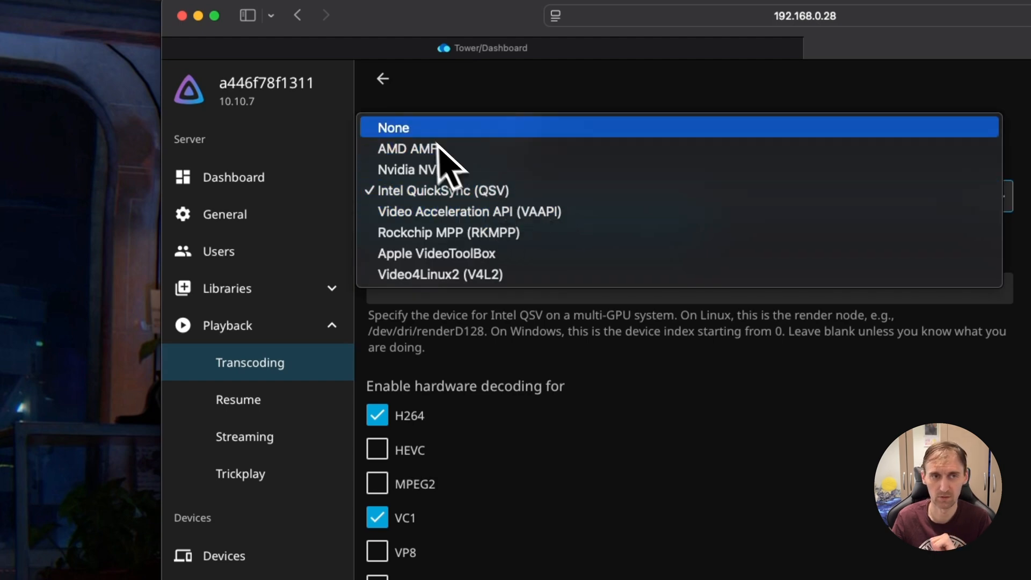
{"action": "left_click", "coordinate": [393, 128]}
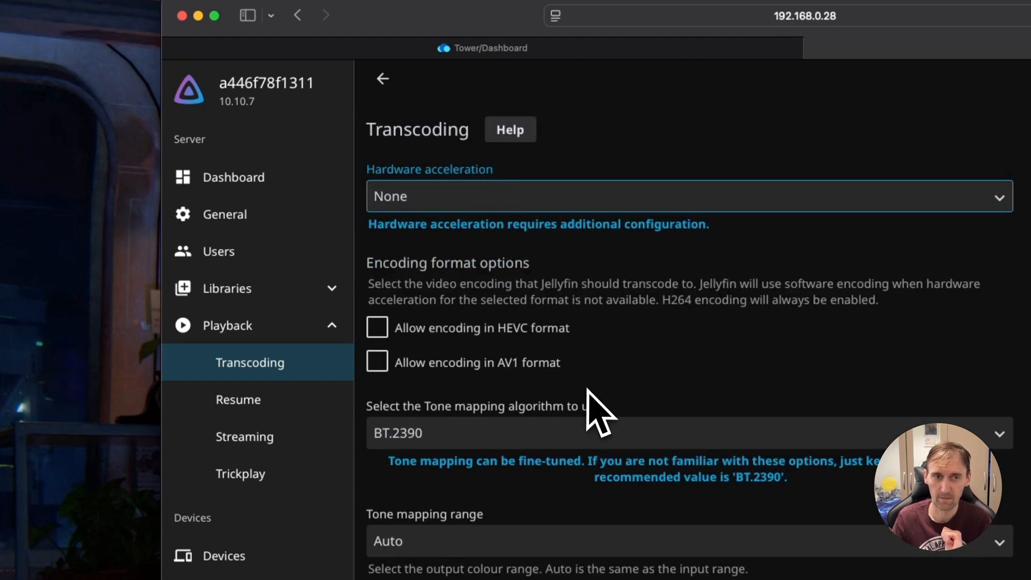
{"action": "scroll", "scroll_direction": "down", "scroll_amount": 3}
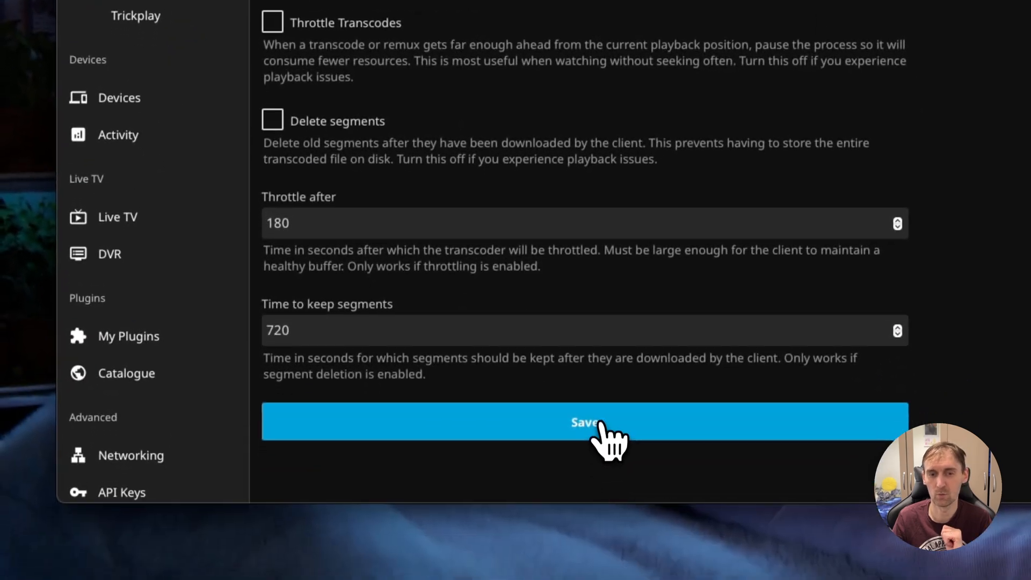
{"action": "left_click", "coordinate": [585, 421]}
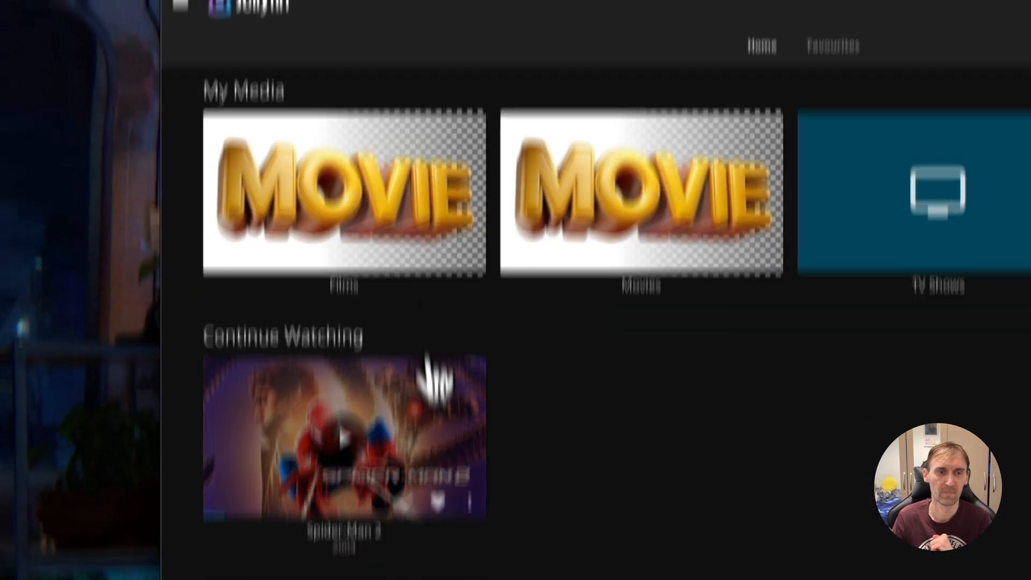
Step: Resume the Continue Watching movie, then return to the Unraid dashboard to watch CPU load
{"action": "left_click", "coordinate": [345, 438]}
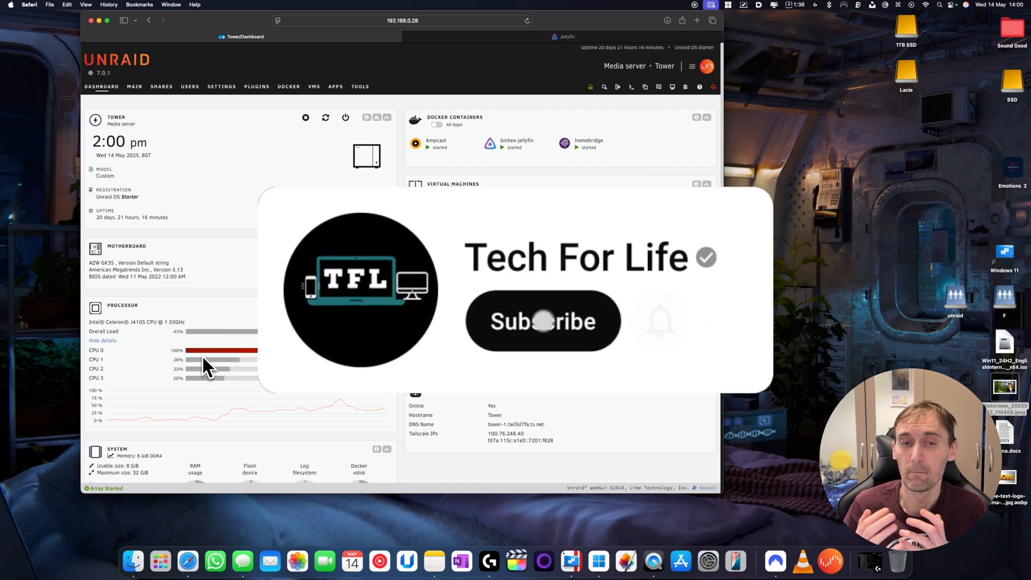
{"action": "left_click", "coordinate": [542, 321]}
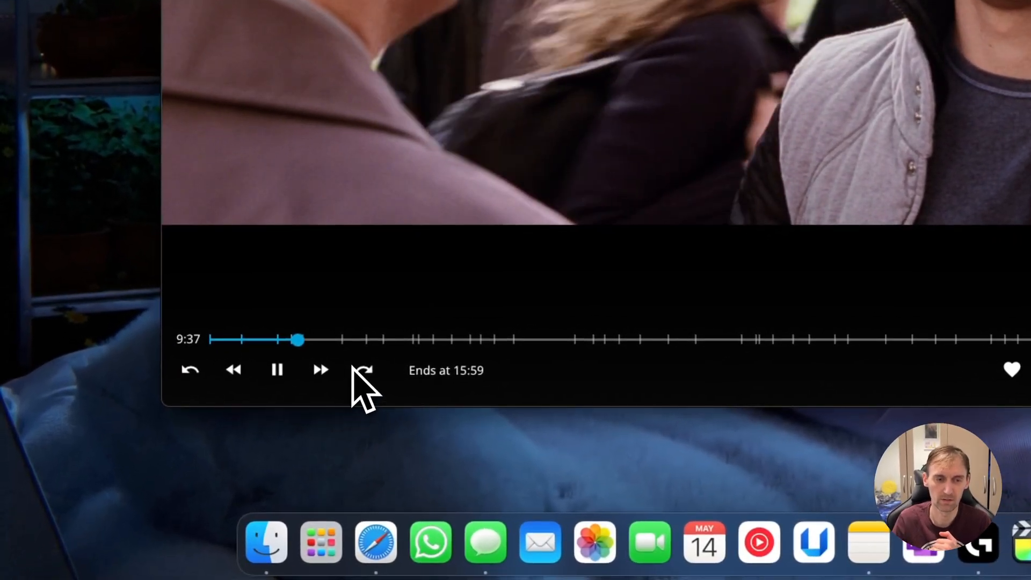
{"action": "mouse_move", "coordinate": [115, 502]}
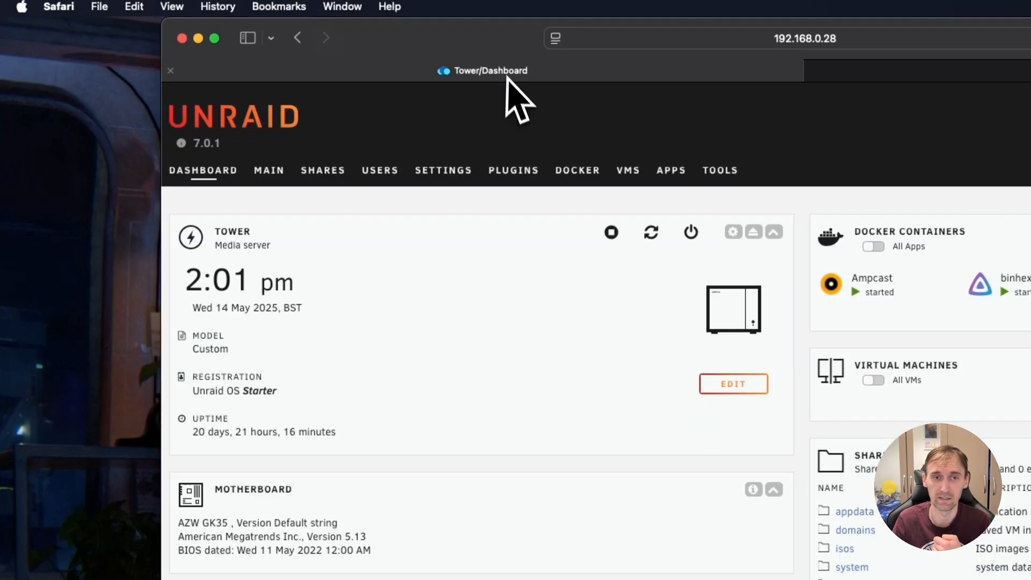
{"action": "scroll", "scroll_direction": "down", "scroll_amount": 3}
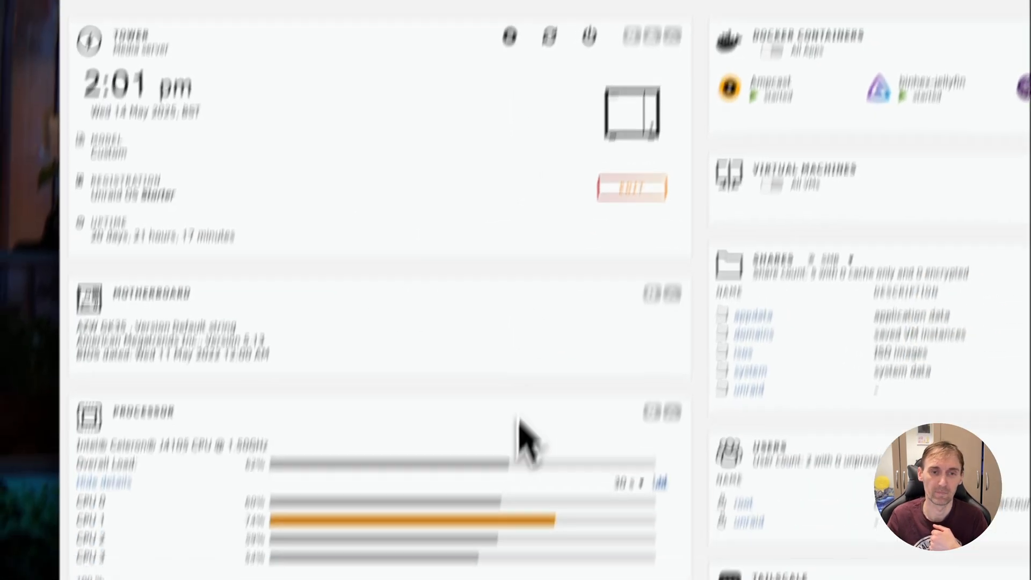
{"action": "scroll", "scroll_direction": "down", "scroll_amount": 3}
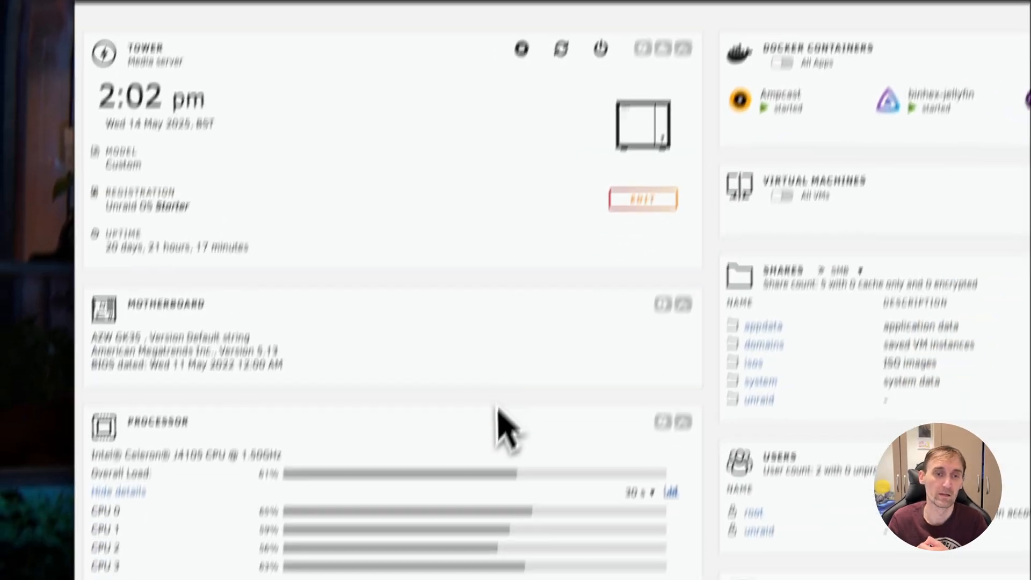
{"action": "scroll", "scroll_direction": "down", "scroll_amount": 3}
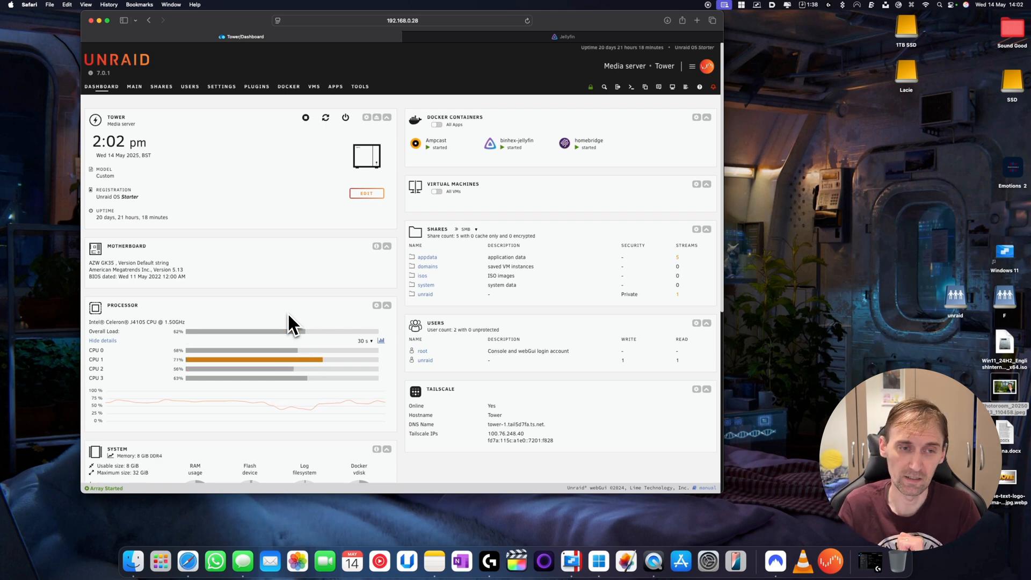
{"action": "mouse_move", "coordinate": [187, 339]}
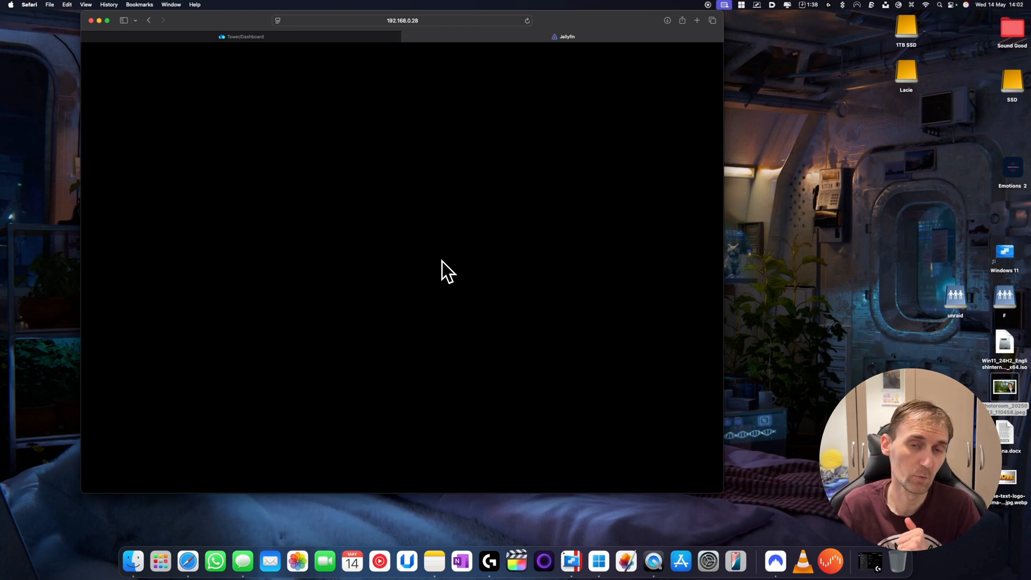
{"action": "mouse_move", "coordinate": [332, 56]}
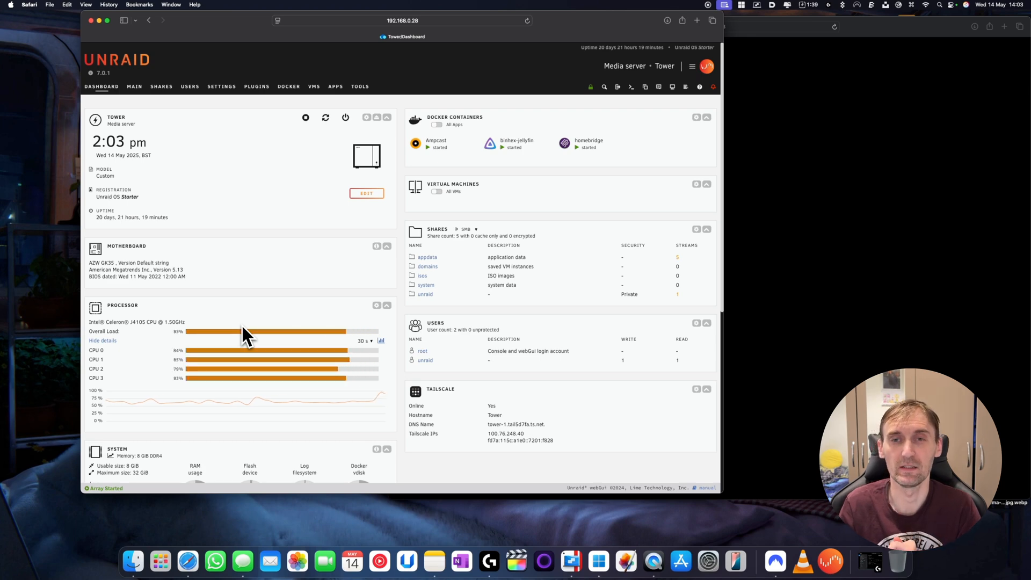
{"action": "mouse_move", "coordinate": [573, 161]}
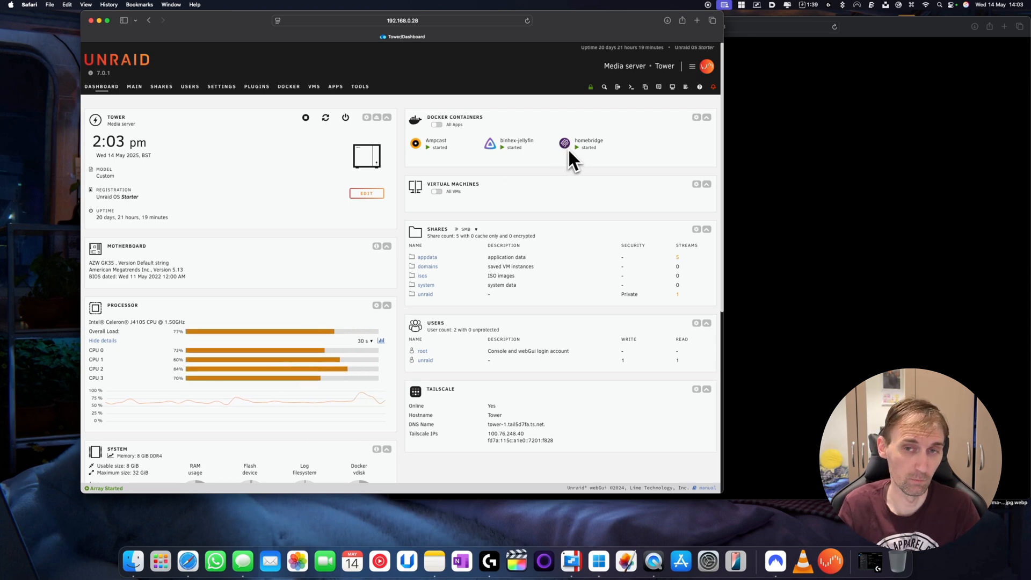
{"action": "mouse_move", "coordinate": [557, 163]}
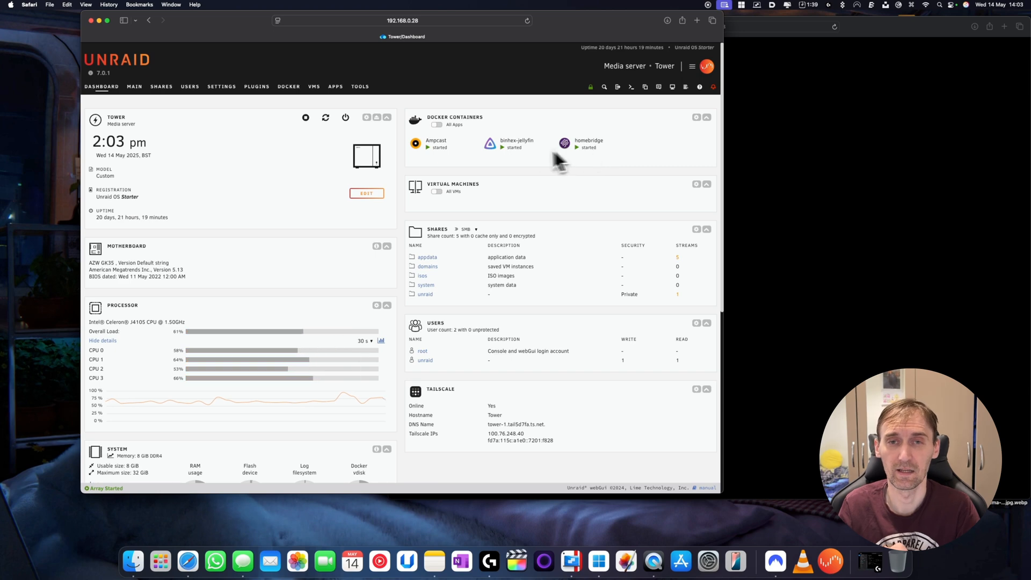